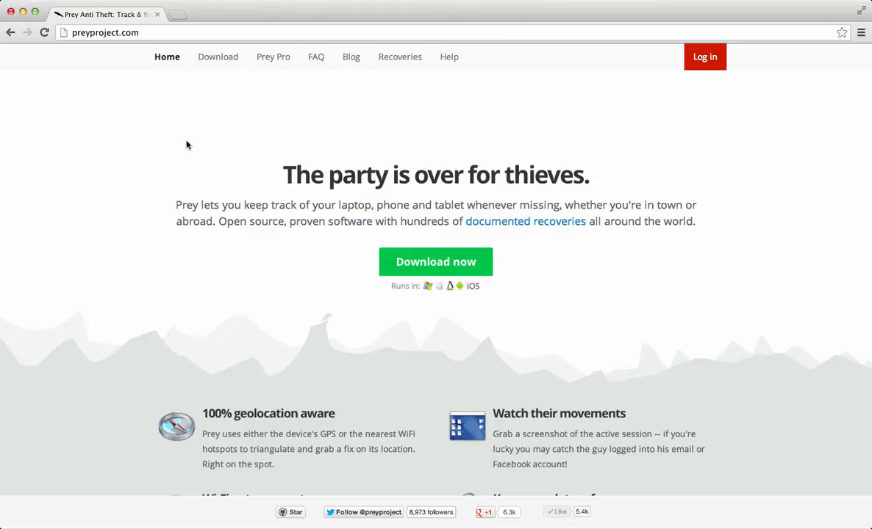
mouse_move(214, 76)
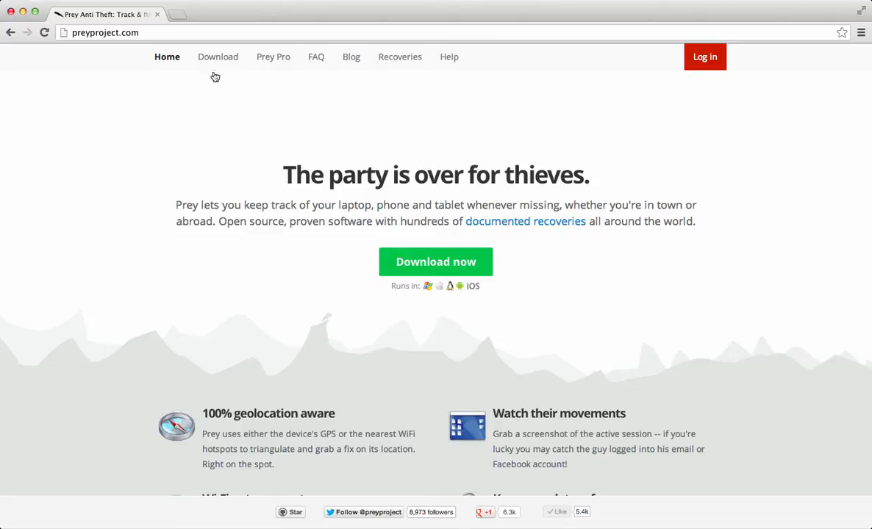
Download the Prey for Mac DMG from the site's download page and save it.
click(218, 56)
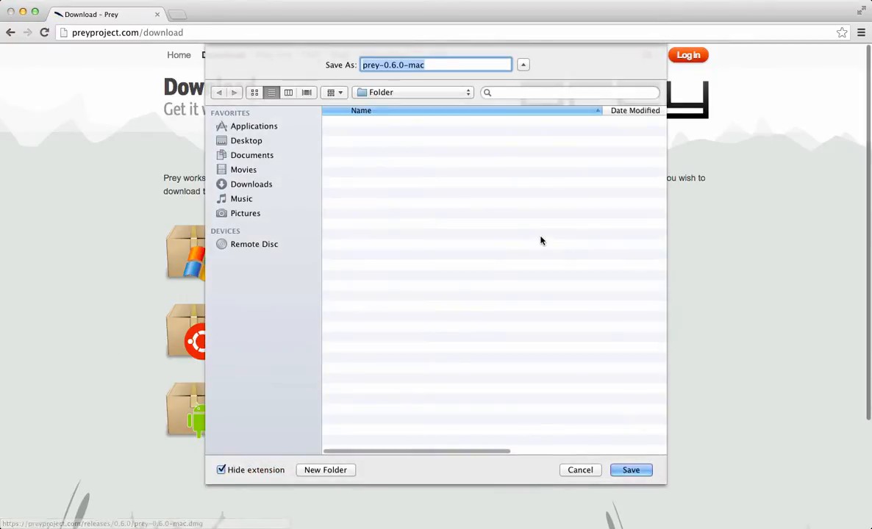
click(630, 471)
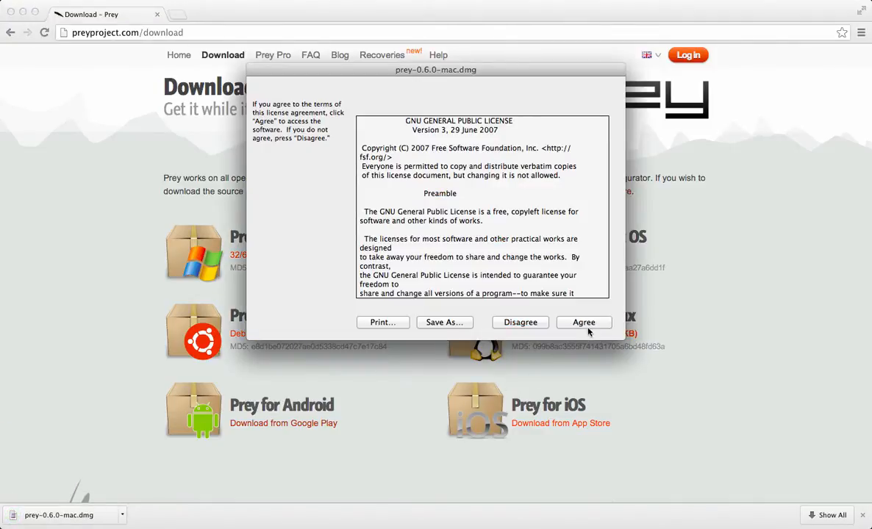
Agree to the prey-0.6.0-mac.dmg license and launch the Installer from the disk image.
click(583, 322)
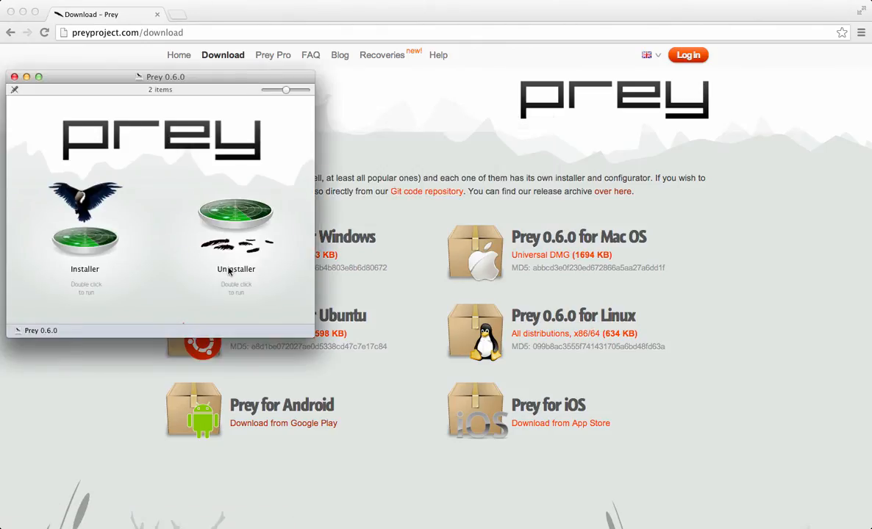
double_click(86, 220)
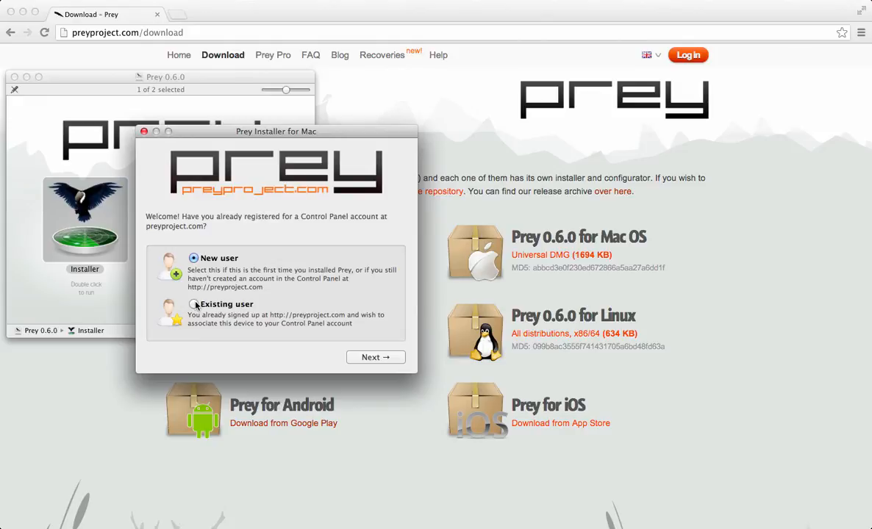
Register this Mac as an Existing user with email and password, authorising with the admin password.
click(194, 304)
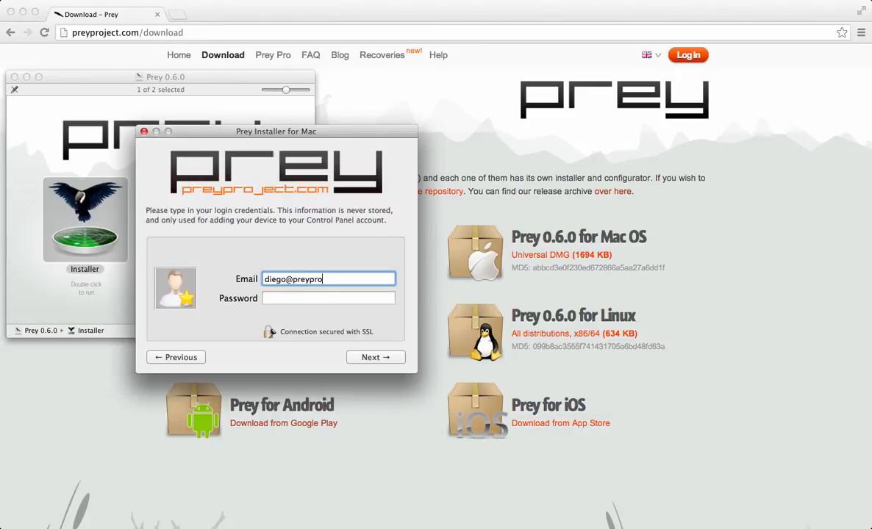
text(••••••••)
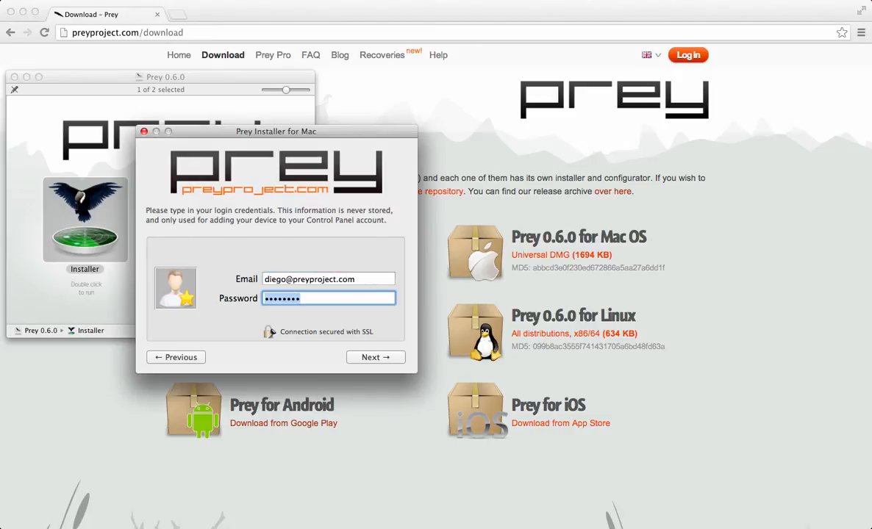
click(375, 357)
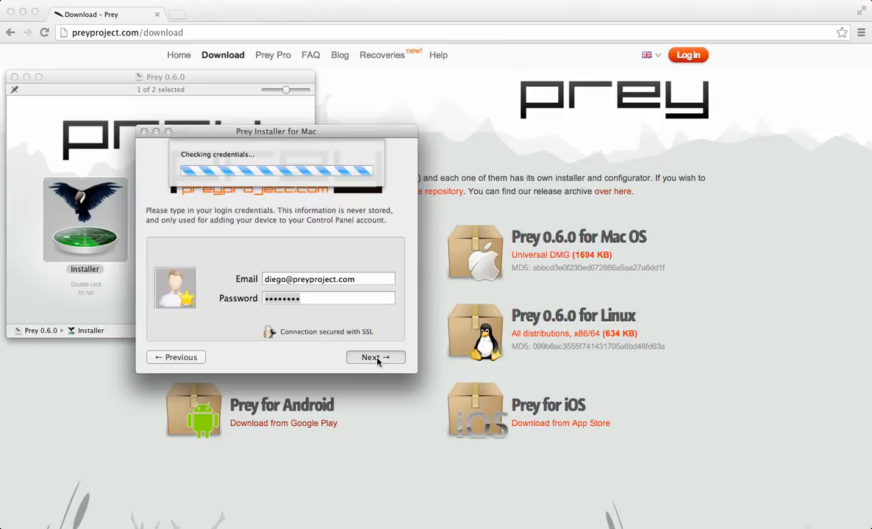
click(375, 357)
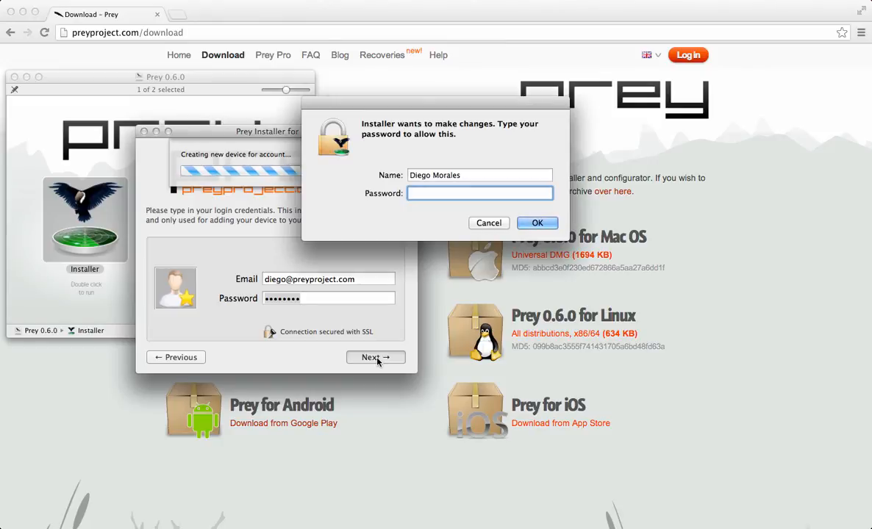
text(••••••)
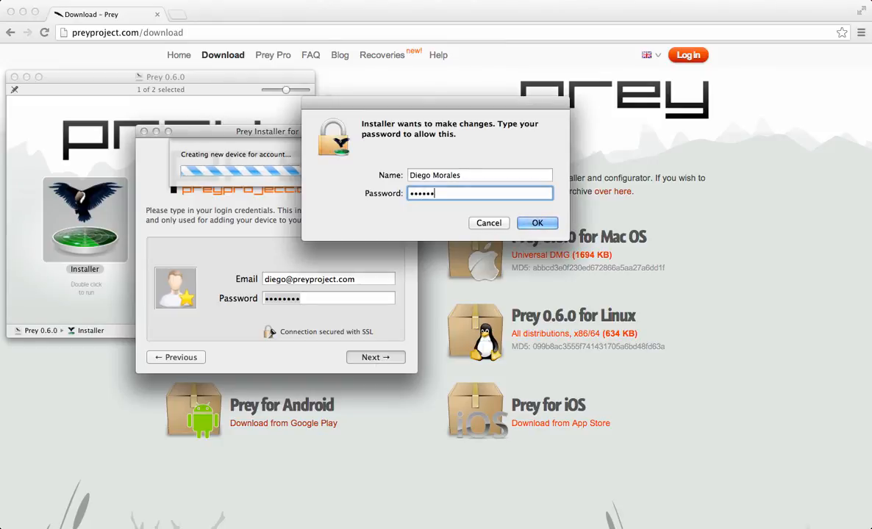
click(536, 224)
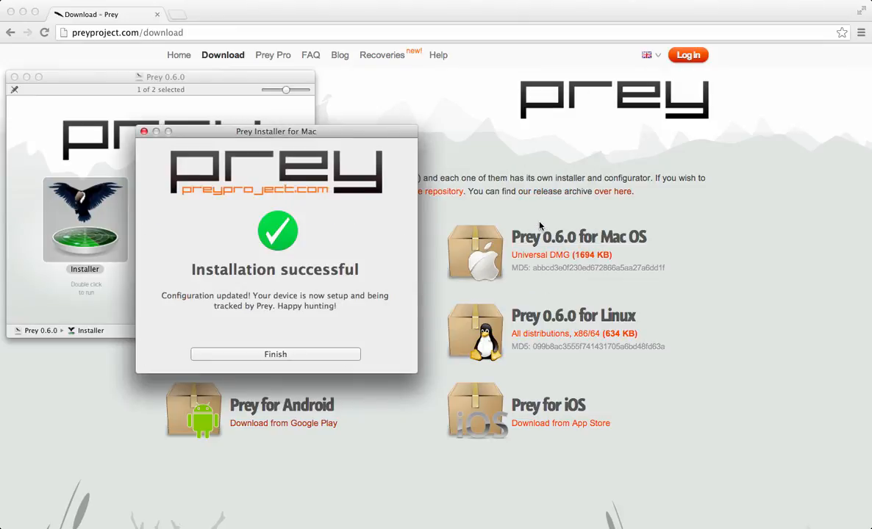
mouse_move(338, 354)
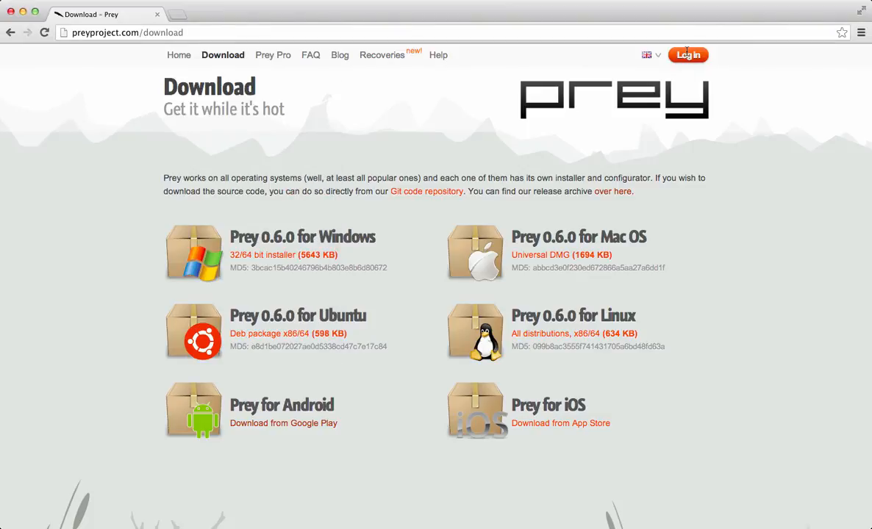
click(688, 54)
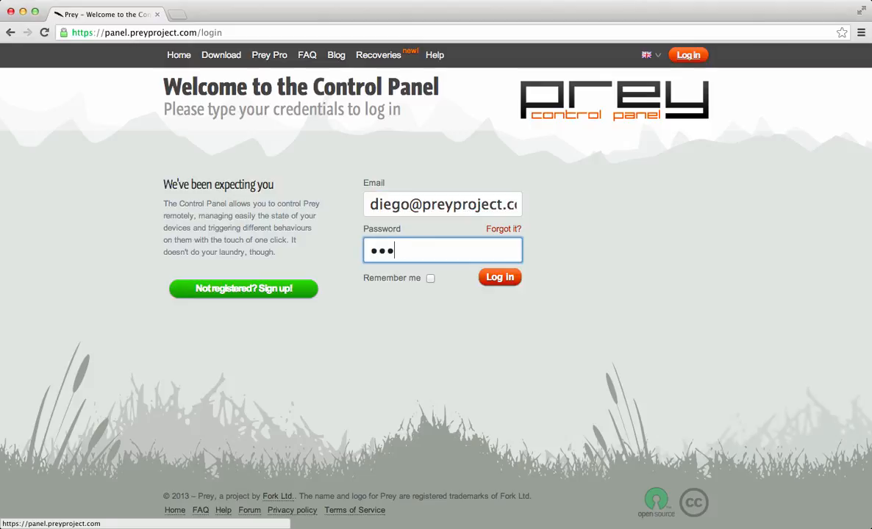
click(498, 277)
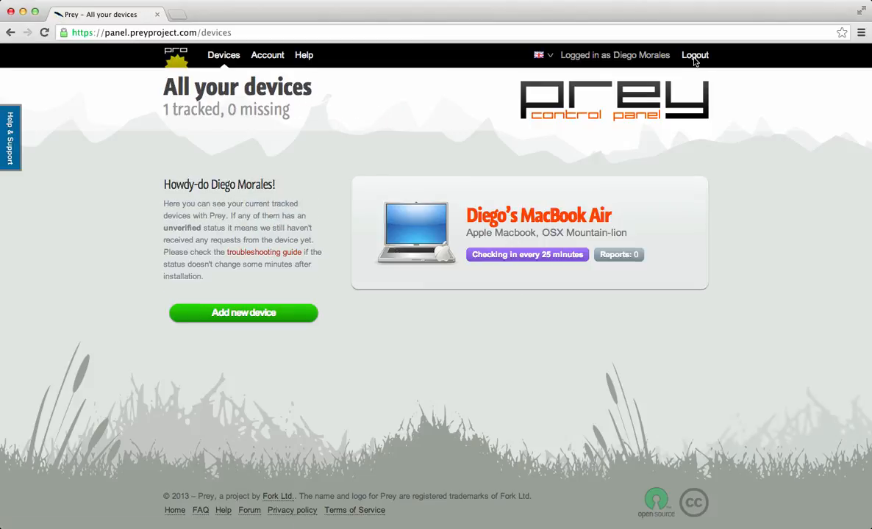